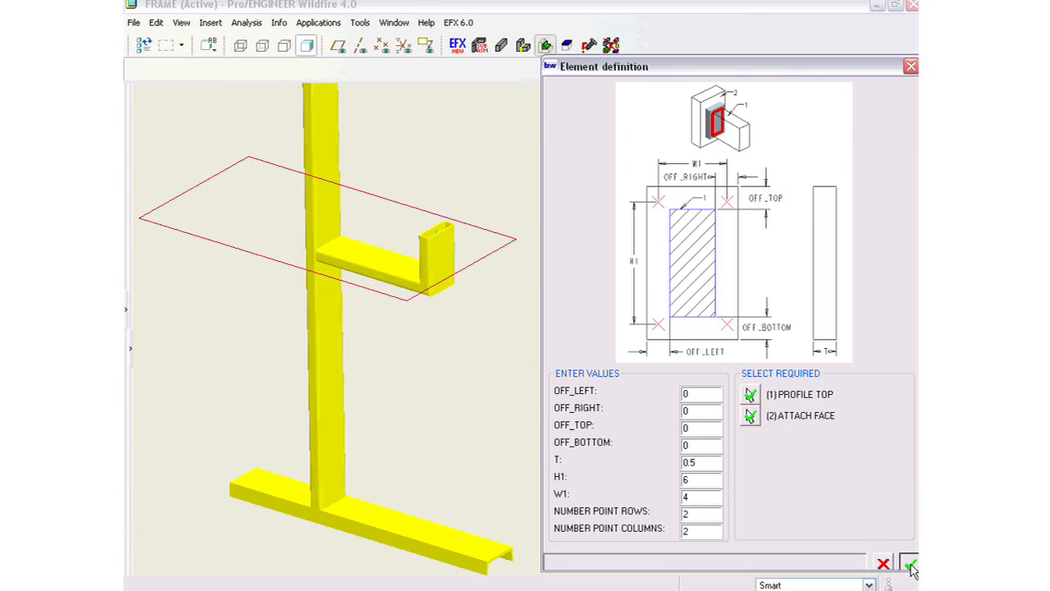
Confirm the 6 by 4 endplate, 0.5 thick with a 2 by 2 point grid, on the short arm end.
click(909, 564)
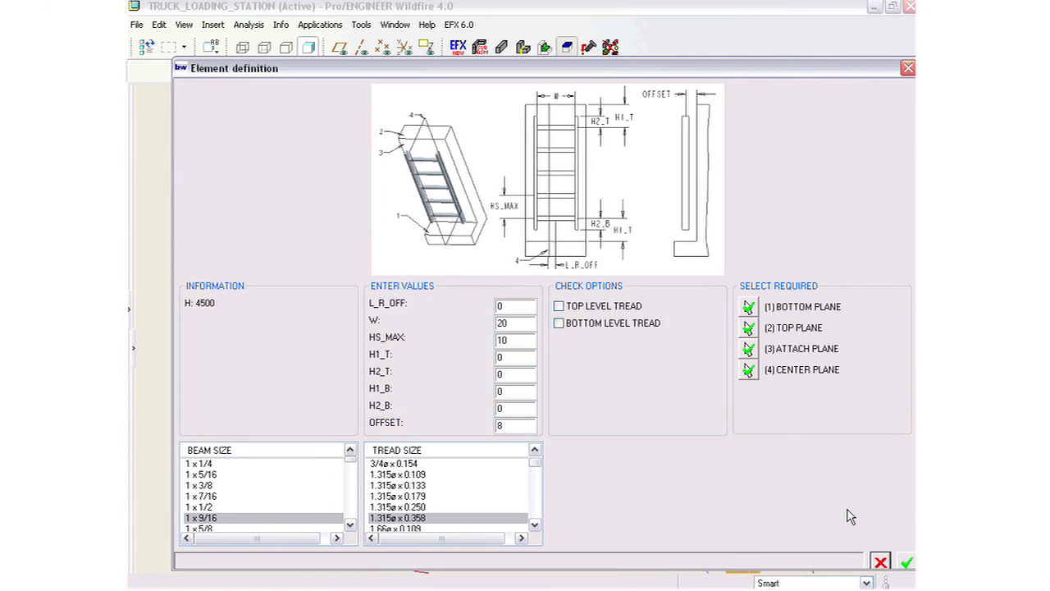
Confirm the ladder settings, then the safety cage with D=30, L=30, HS_MAX=20, H1_B=80.
click(905, 561)
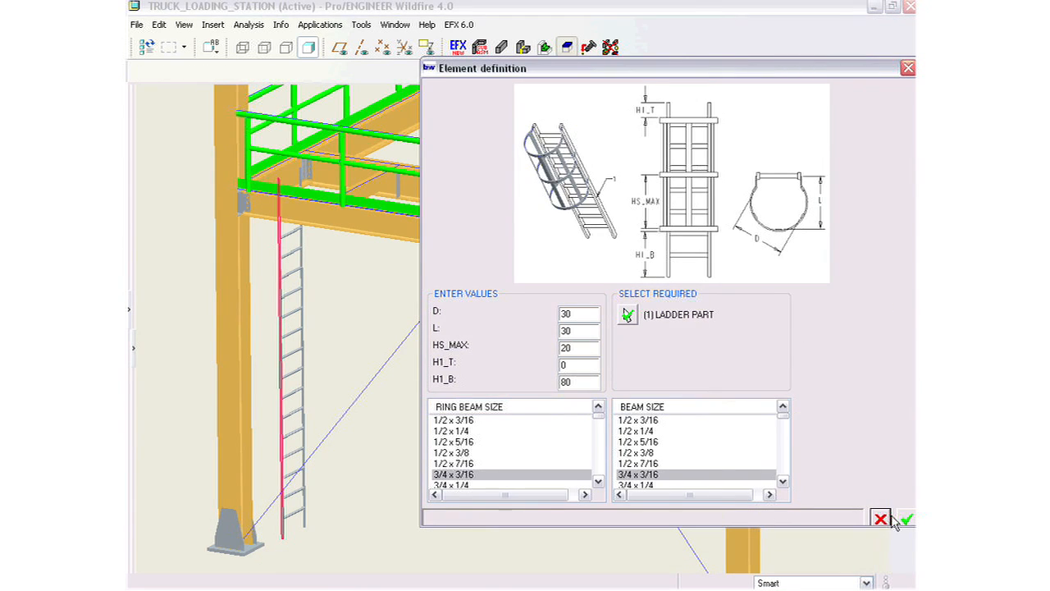
click(902, 519)
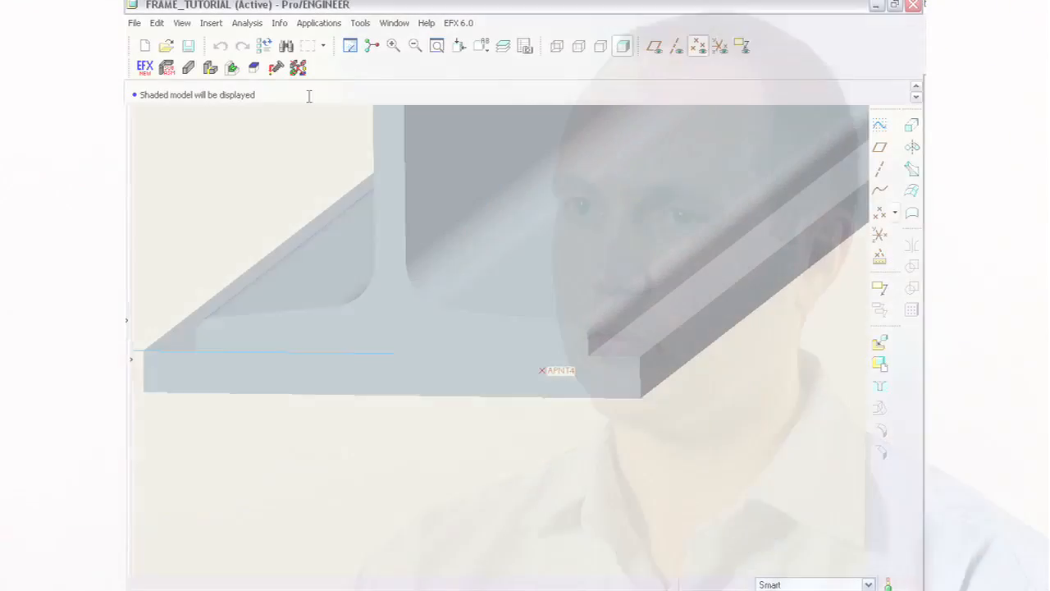
Bolt APNT4 through the flange with ISO 4017 M8x25 screw, DIN 434 washer and hex nut.
click(564, 315)
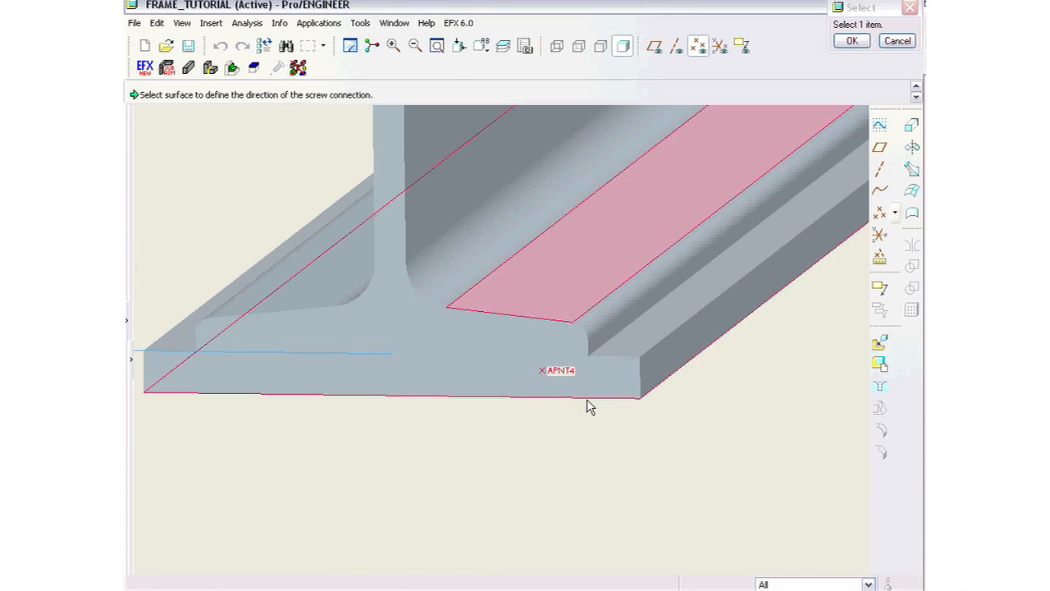
click(587, 398)
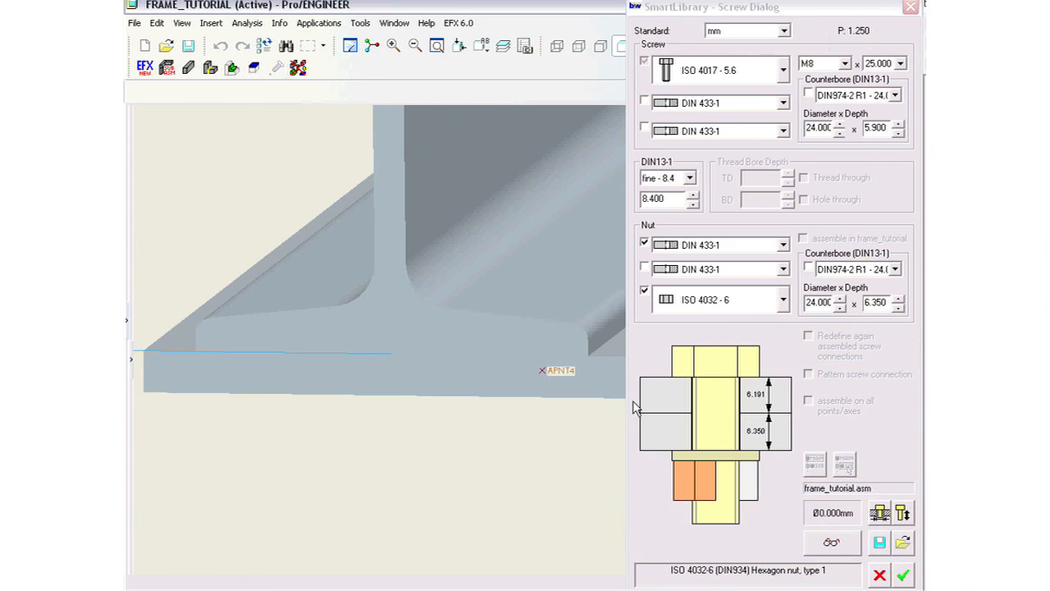
click(781, 102)
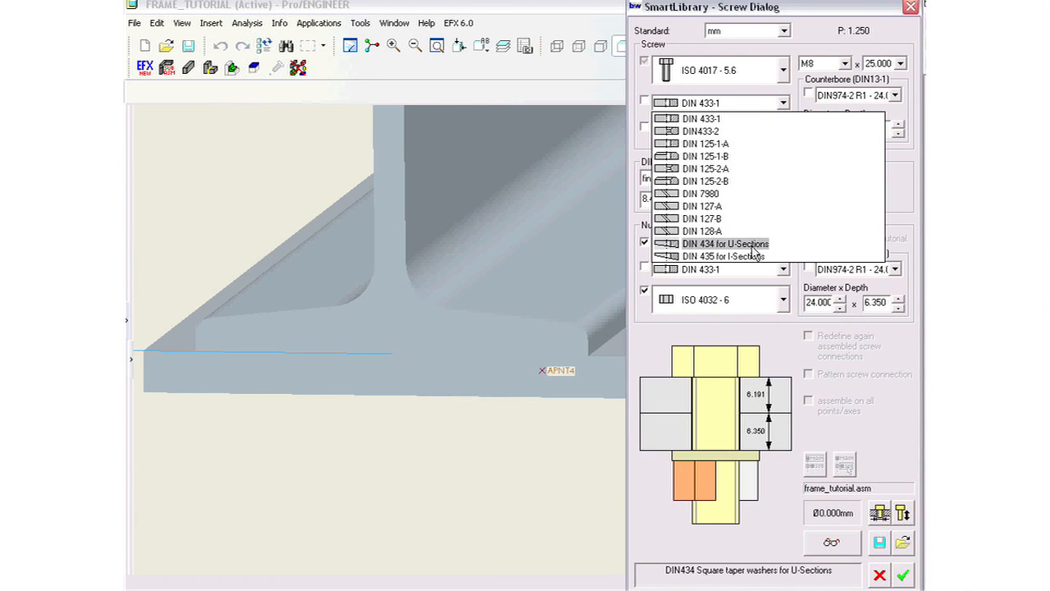
click(725, 256)
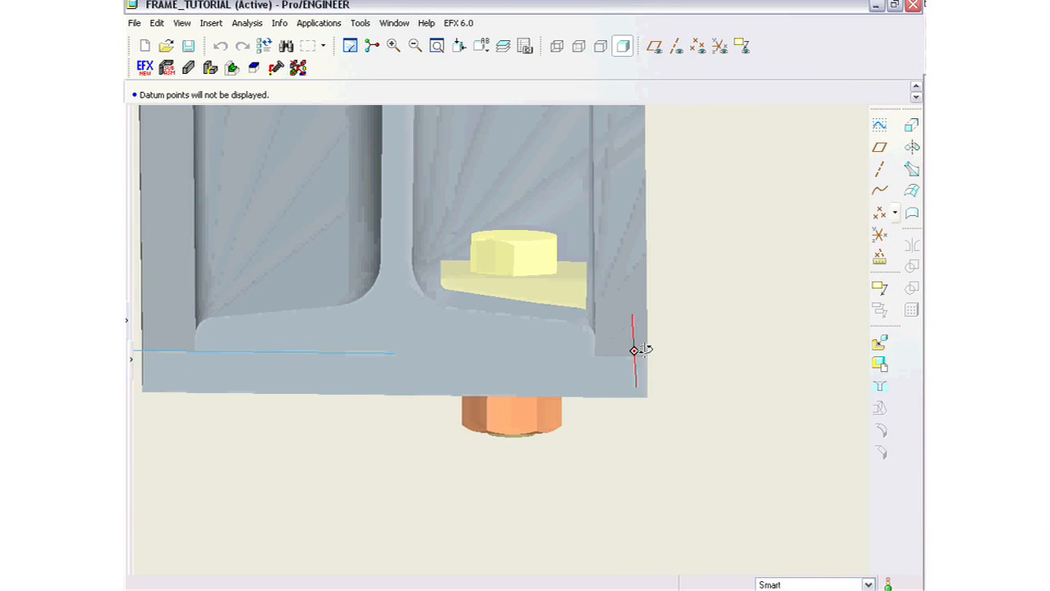
drag(633, 351, 620, 335)
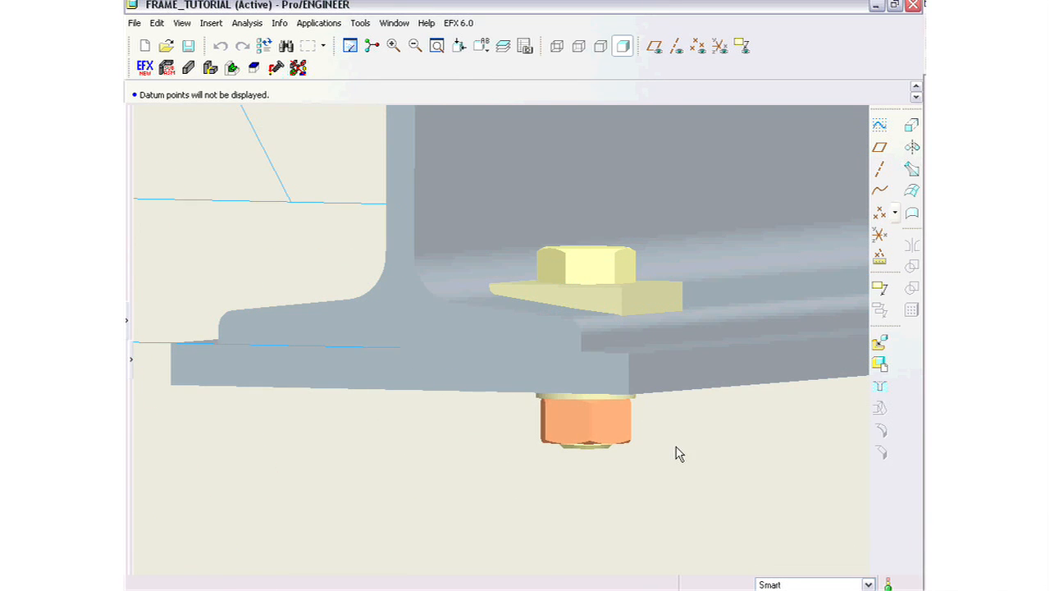
click(458, 23)
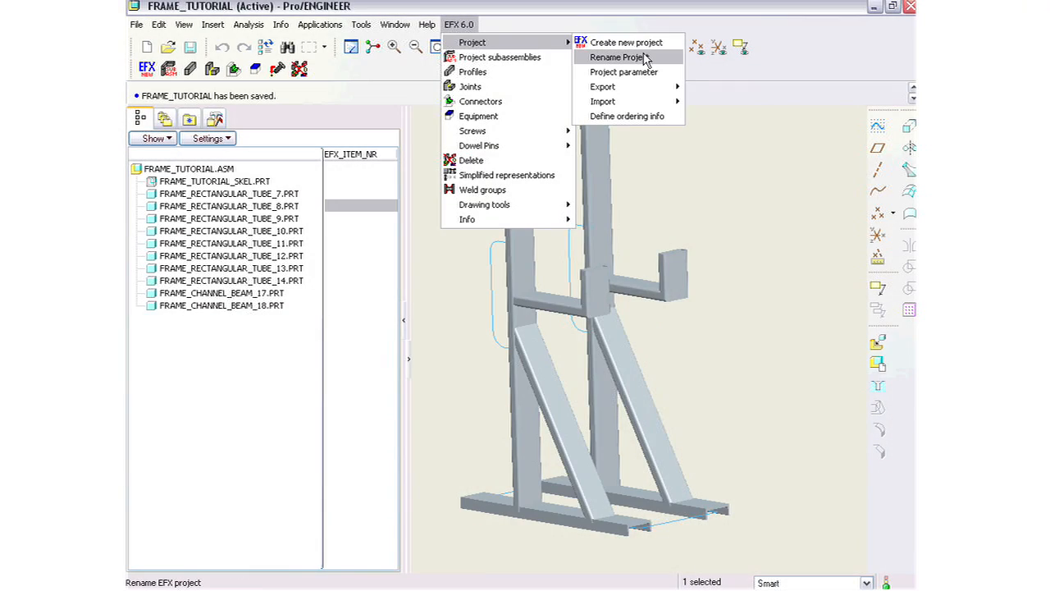
Set the project item-number prefix to abc and the postfix to xx in Project parameters.
click(623, 72)
text(a)
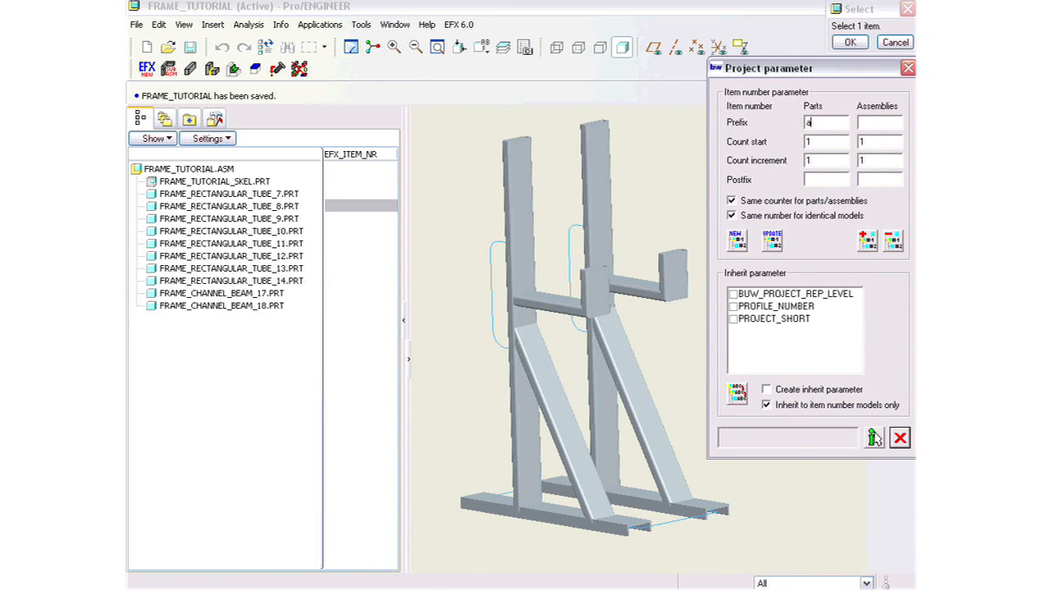
text(bc)
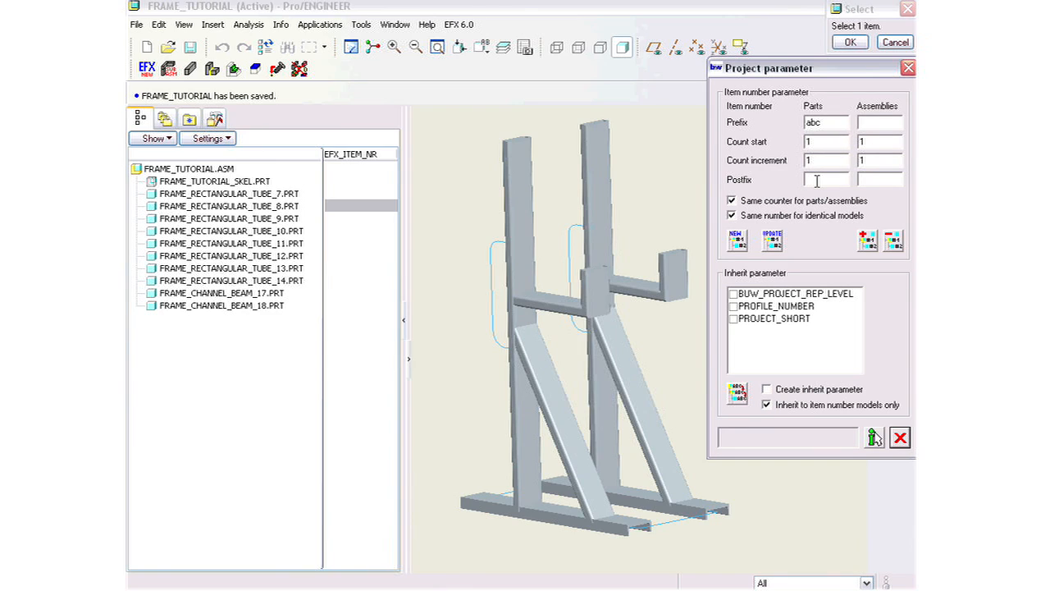
text(xx)
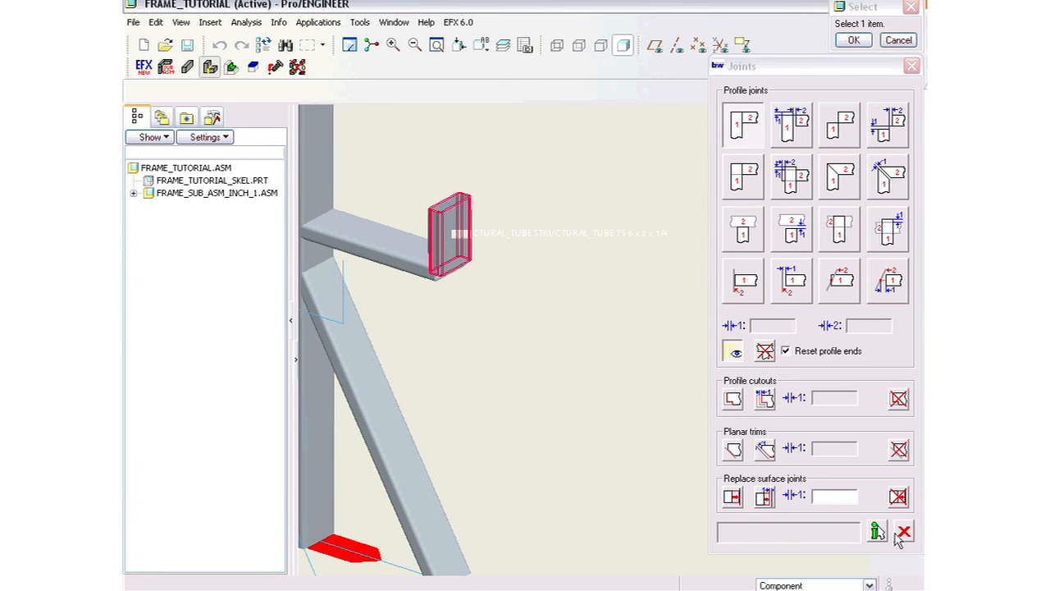
Start a connector element definition on the arm's upright end tube.
click(232, 66)
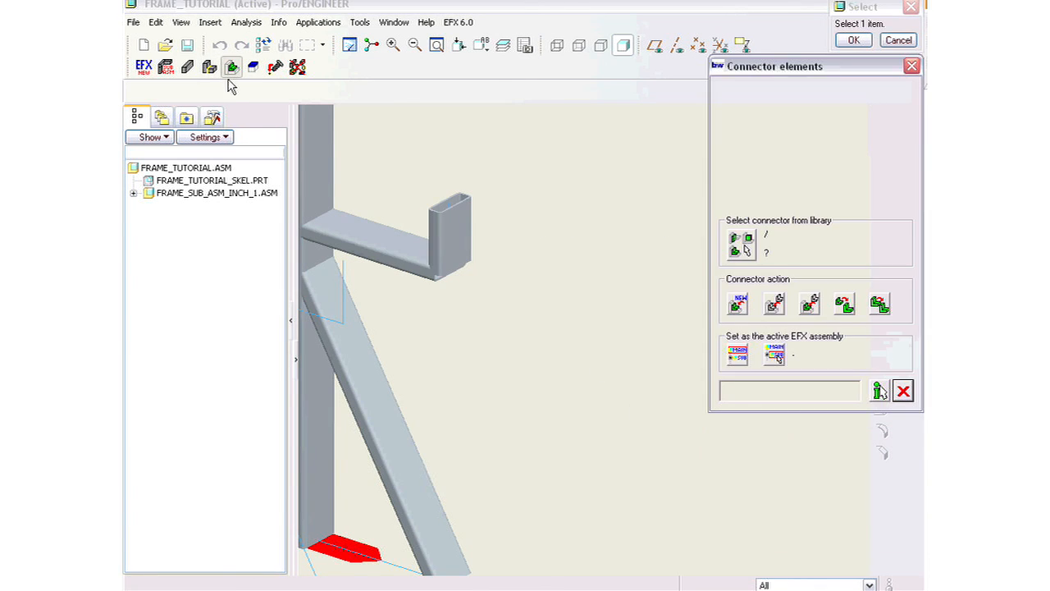
click(456, 238)
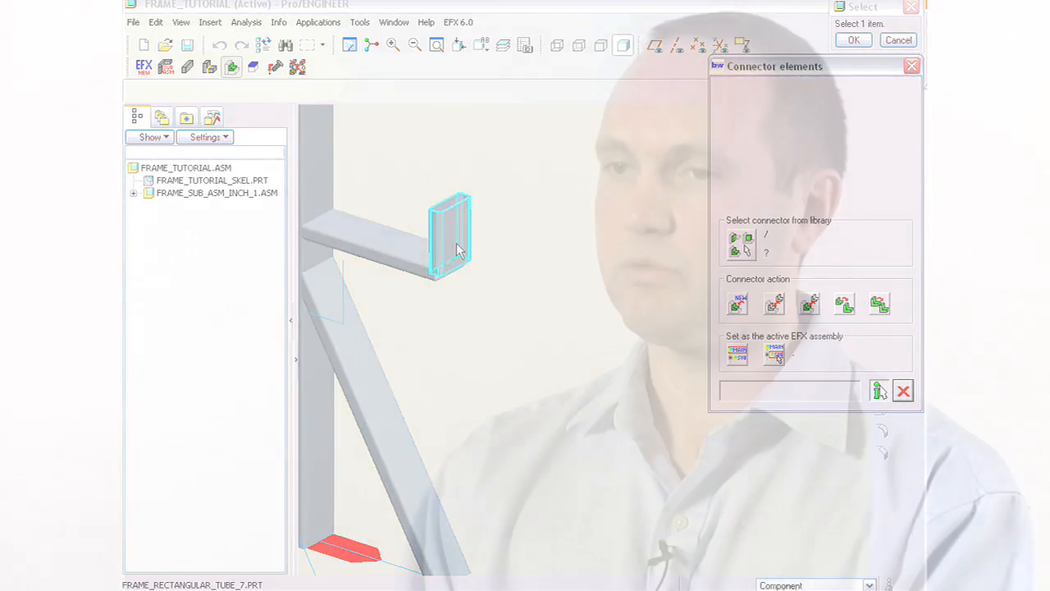